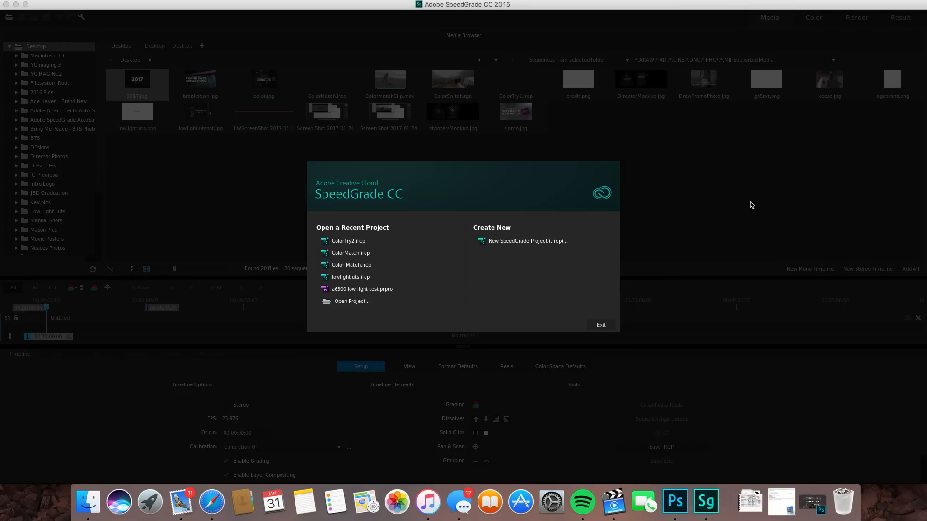
mouse_move(539, 241)
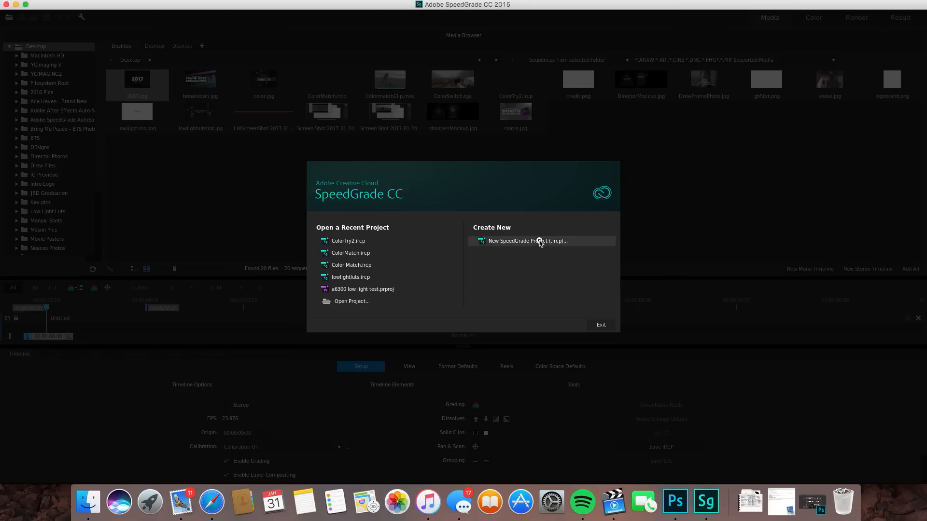
Start a new SpeedGrade project (.ircp) from the start screen's Create New section.
click(527, 241)
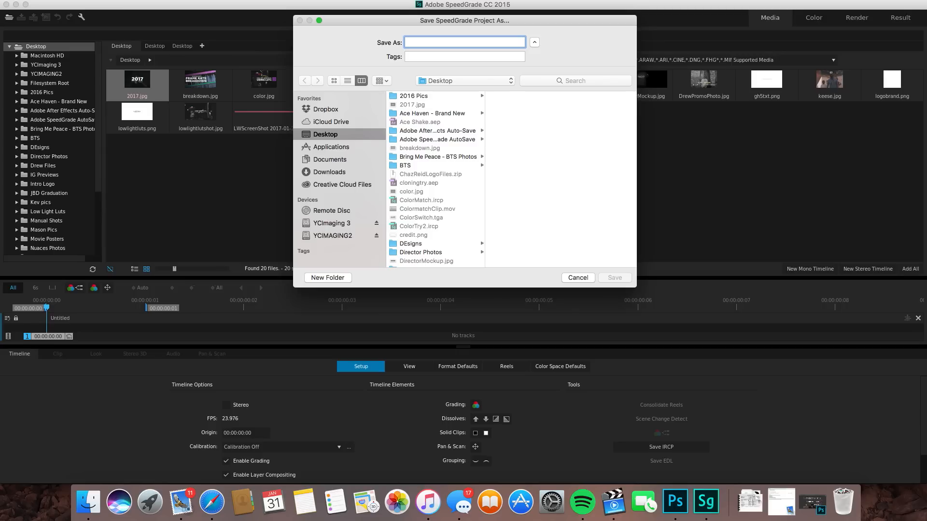
Name the new project 'ColorMatch…' and save it to the Desktop.
click(465, 42)
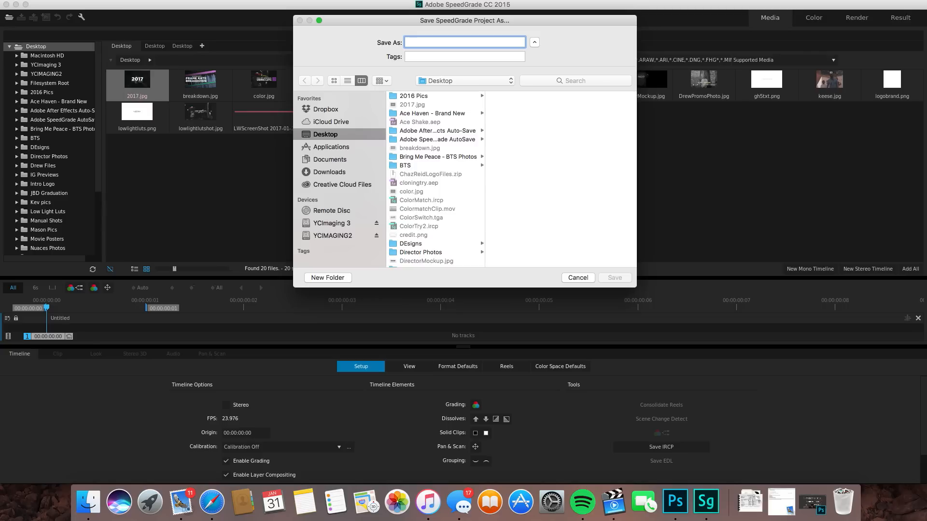
text(ColorMatchTu)
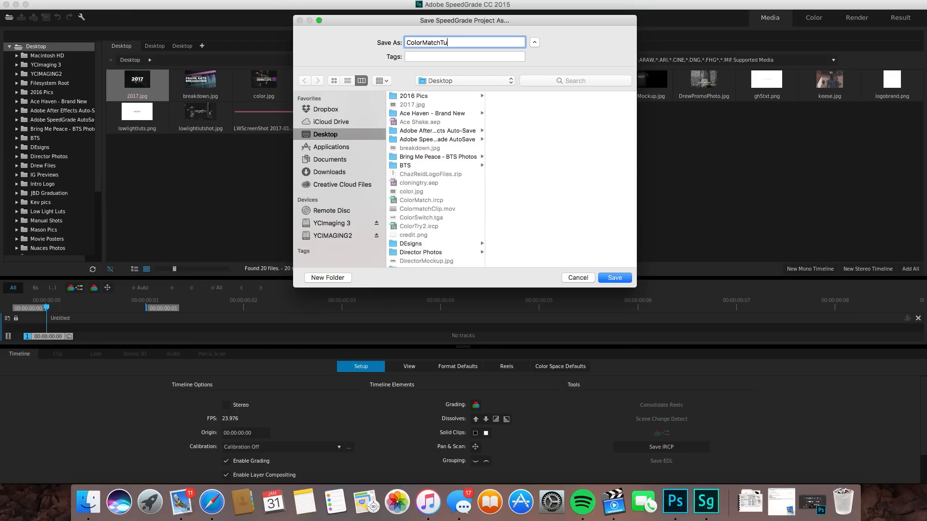
click(577, 278)
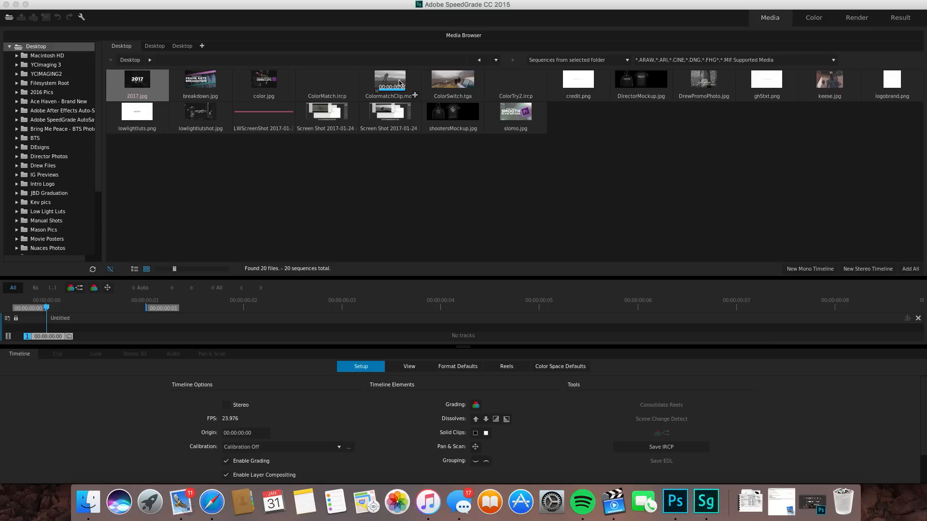
Add ColormatchClip.mov to the timeline, scrub to the two-figure frame, and open its Look controls.
drag(389, 79, 263, 320)
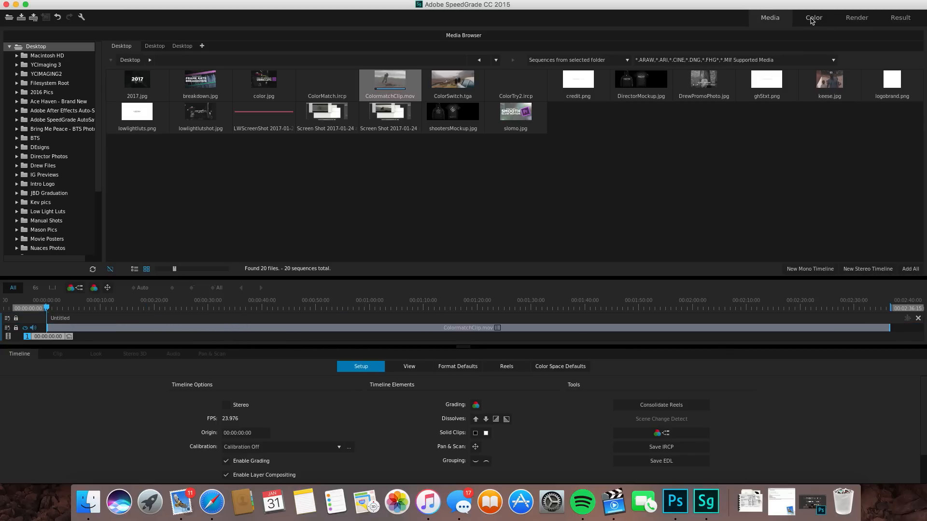
click(813, 17)
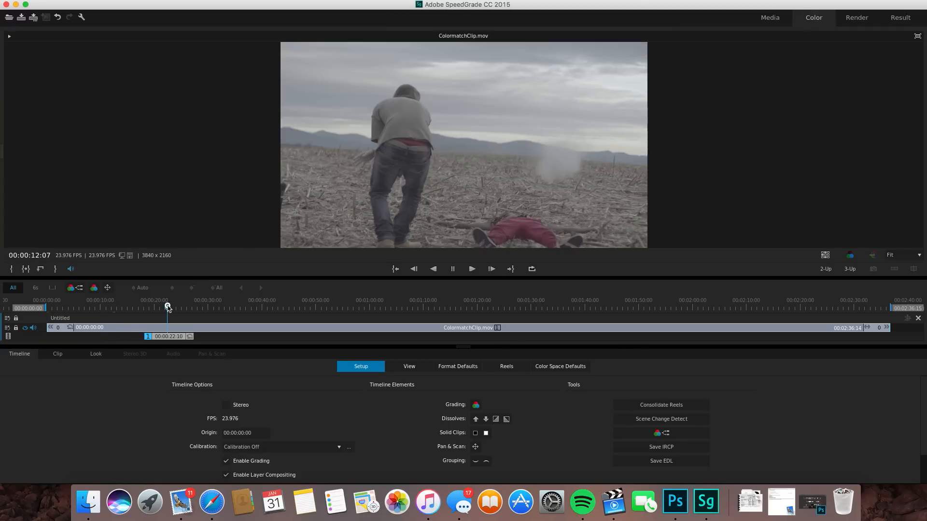
drag(168, 307, 221, 307)
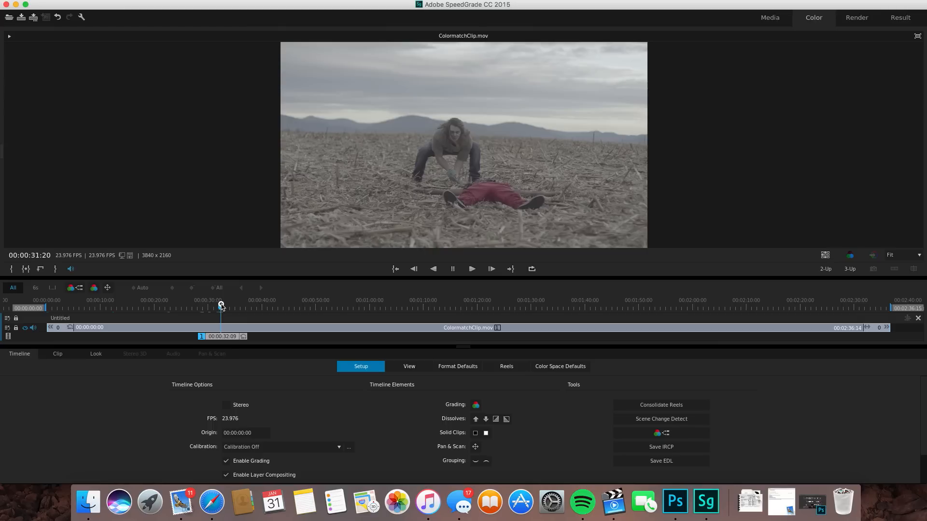
drag(221, 306, 218, 306)
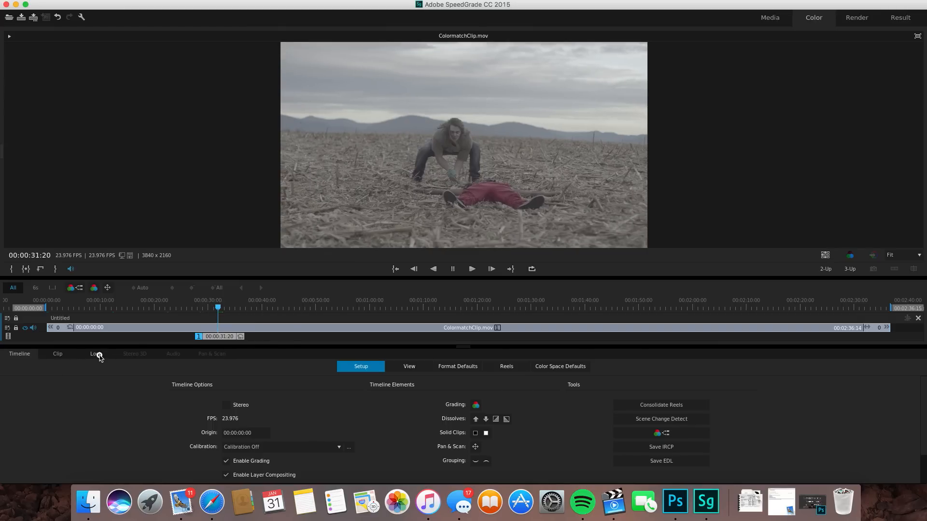
click(95, 353)
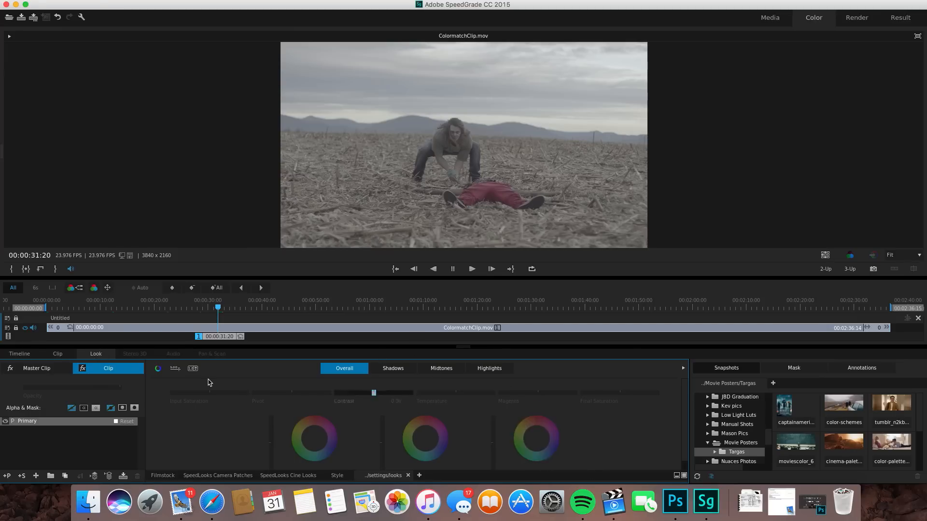
mouse_move(210, 500)
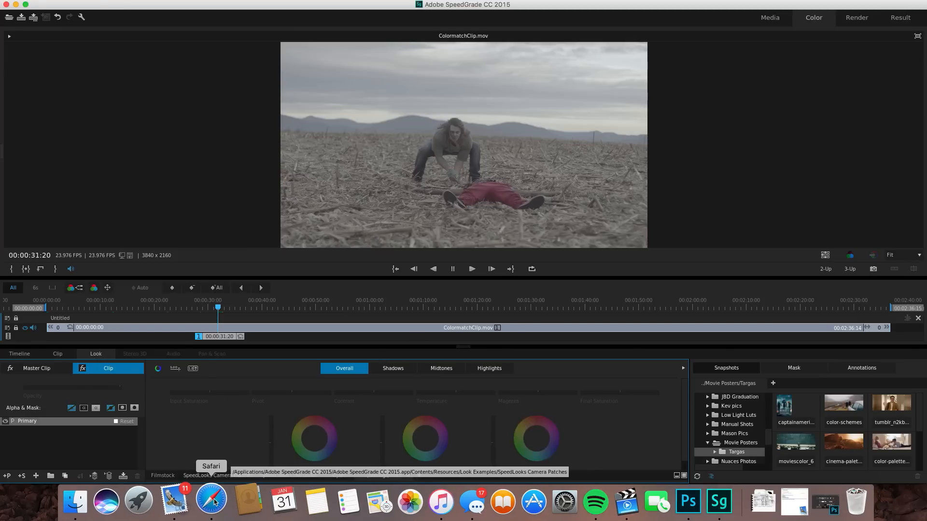
Browse the 'movie color palette' Google Images results and enlarge the misty valley car still.
click(211, 502)
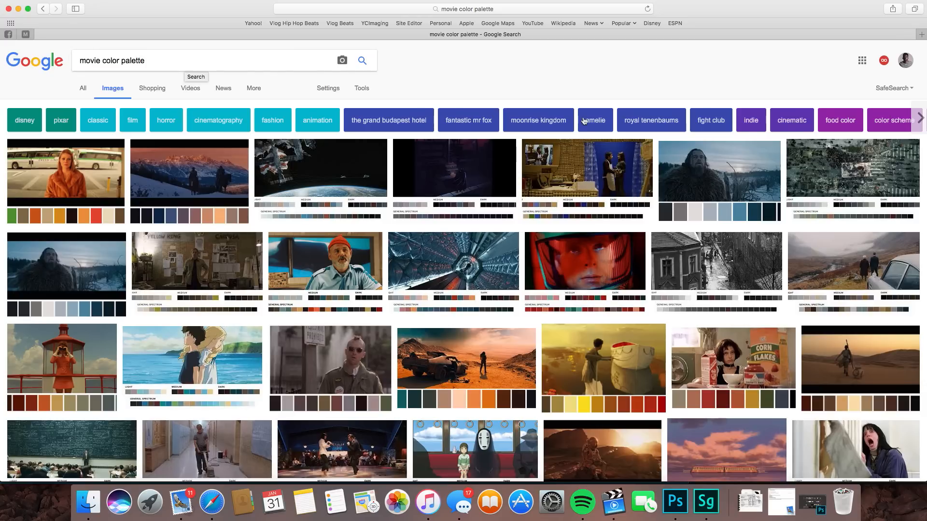
mouse_move(614, 215)
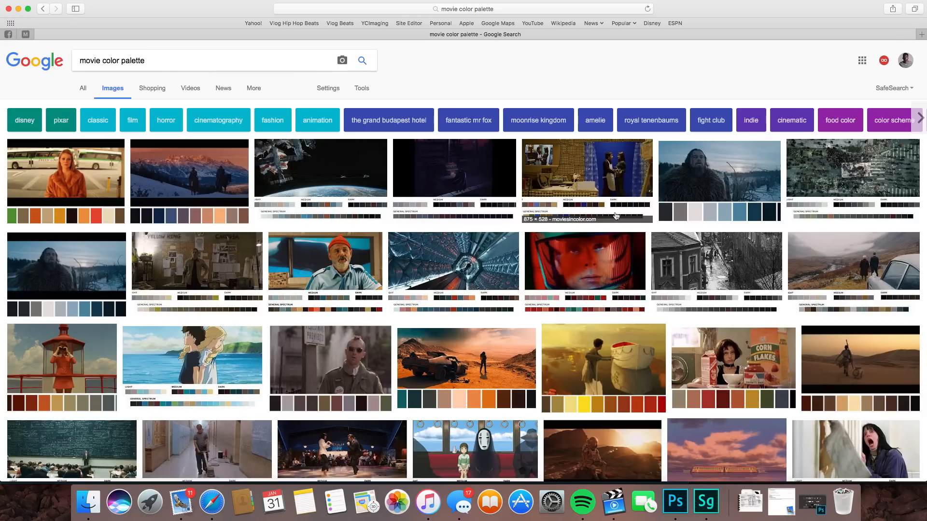
mouse_move(848, 281)
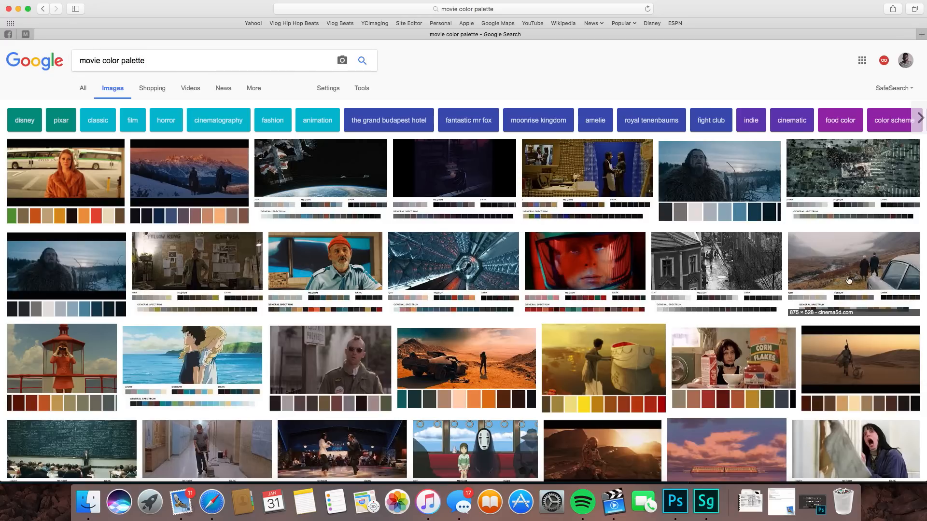
mouse_move(297, 343)
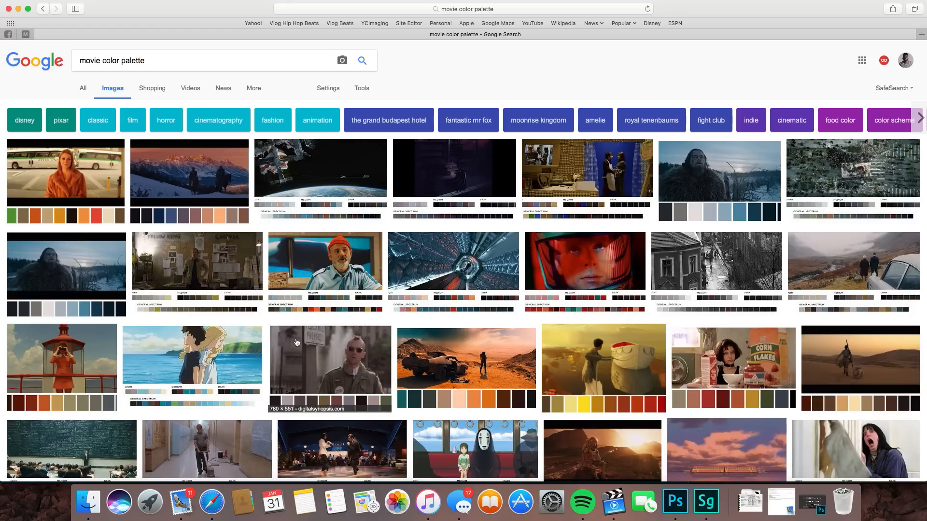
scroll(down, 3)
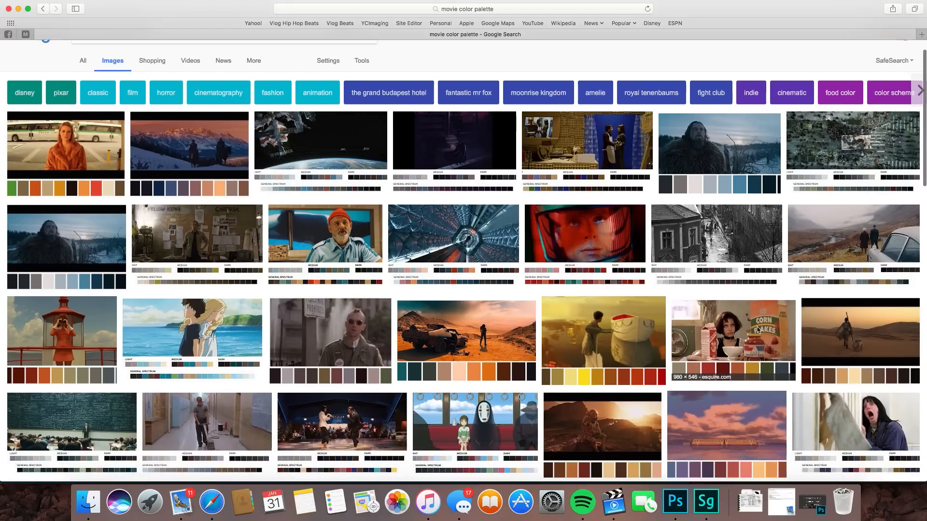
scroll(down, 3)
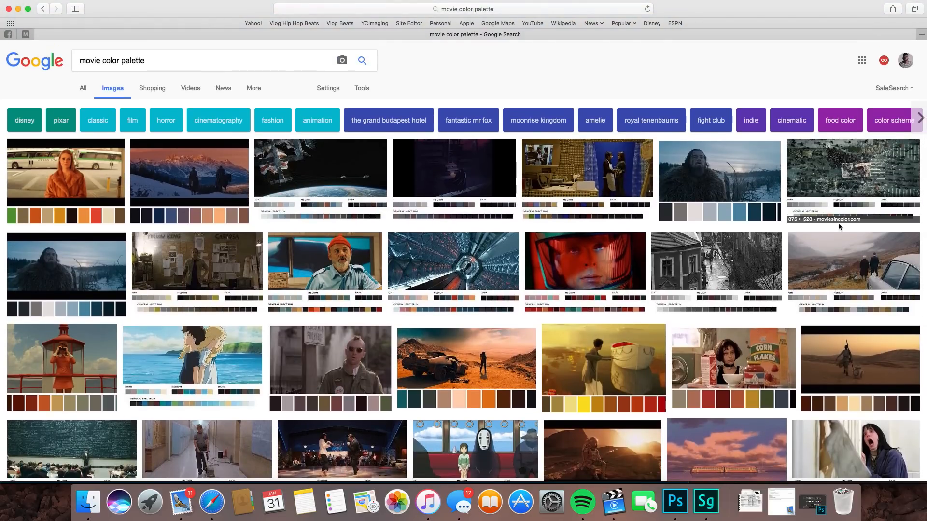
mouse_move(860, 263)
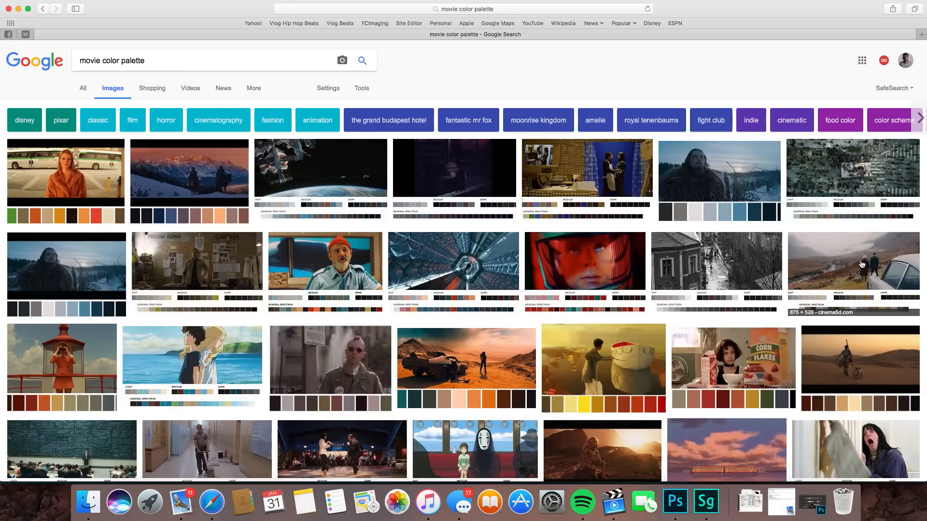
mouse_move(879, 261)
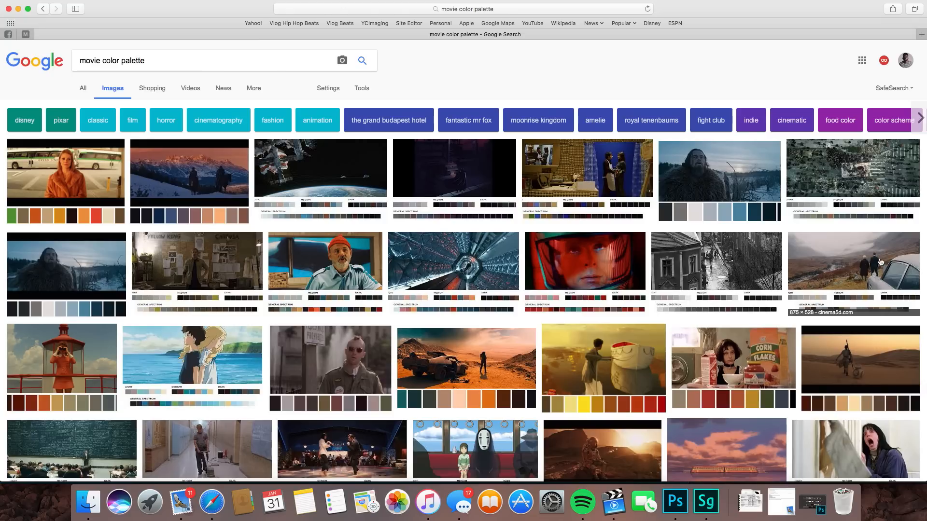
click(853, 261)
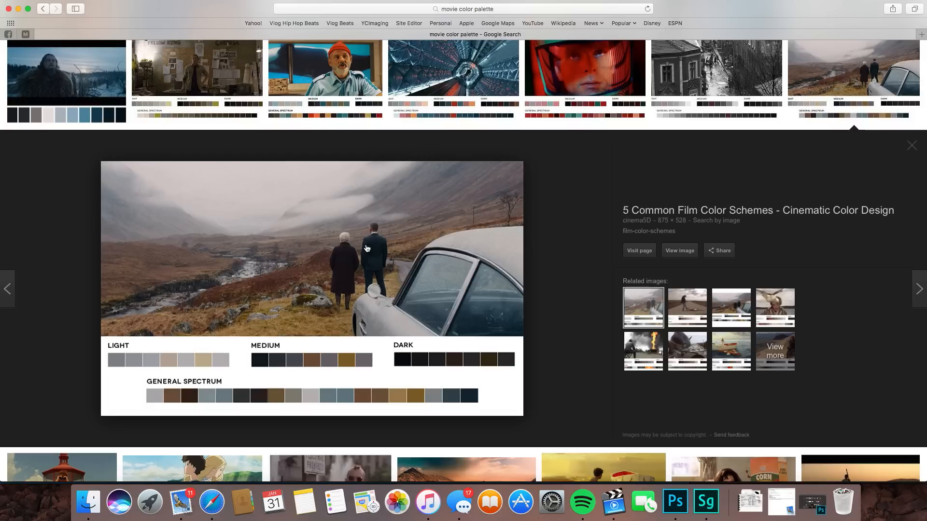
mouse_move(358, 238)
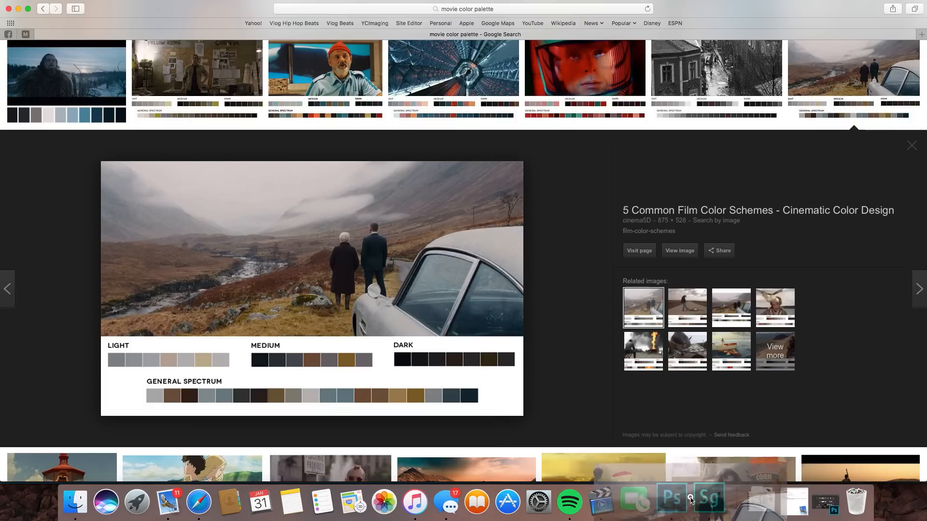
Switch to Photoshop showing the cropped misty valley still color-schemes-1.jpg.
click(671, 502)
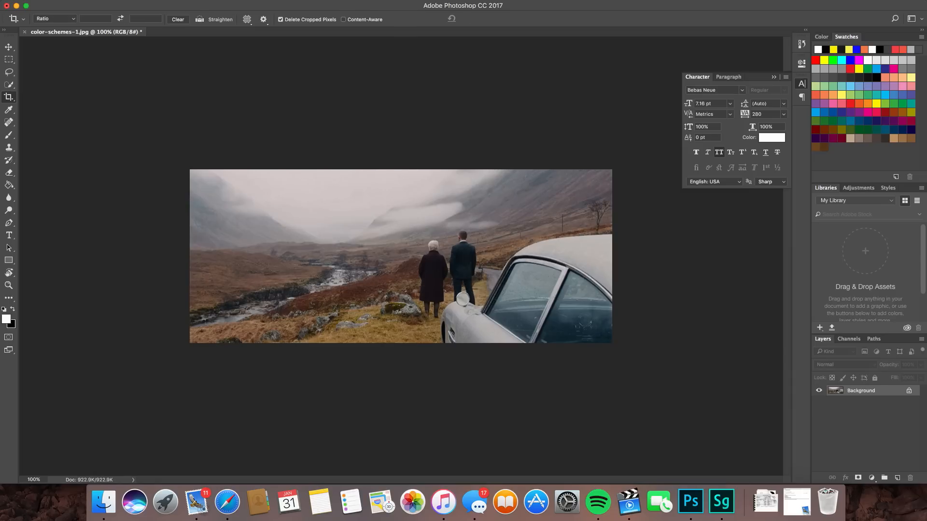
Save the still to the Desktop as 24-bit Targa ColorMatchImage.tga, then return to SpeedGrade.
key(cmd+shift+s)
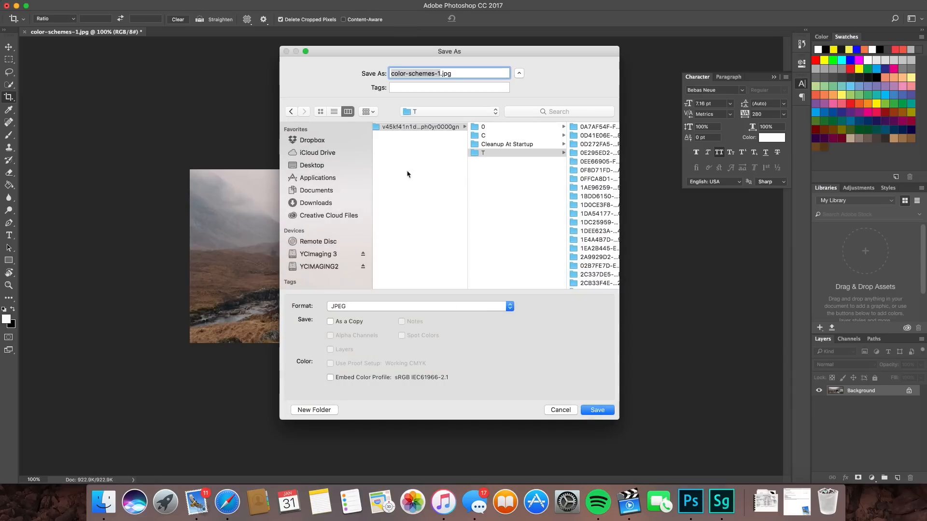
text(Col)
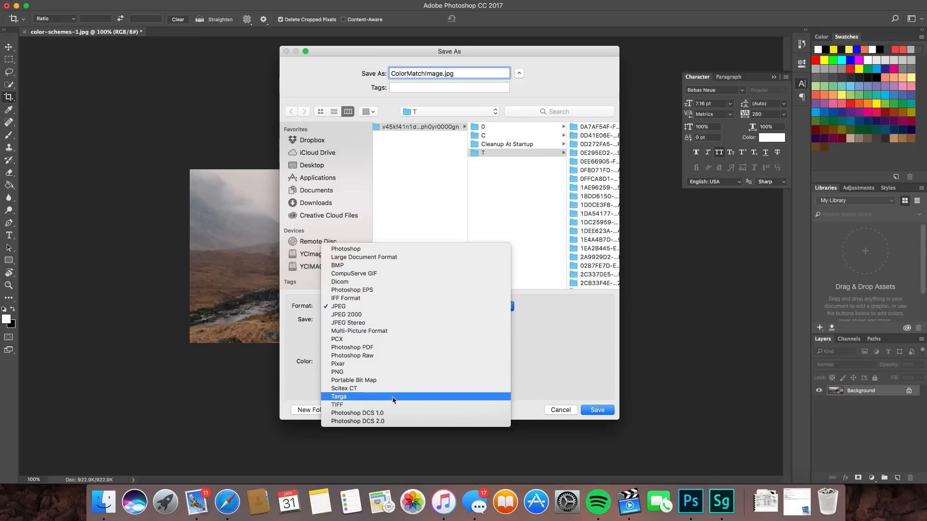
click(339, 397)
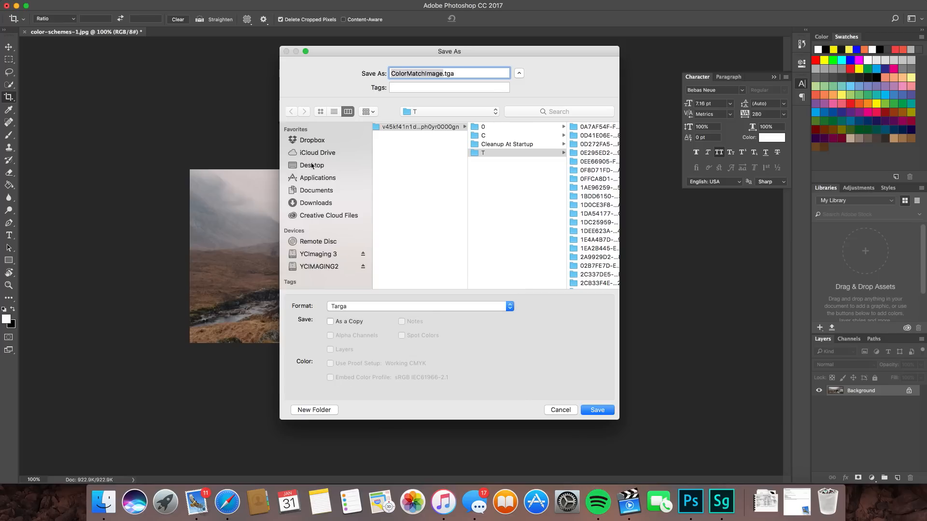
click(311, 165)
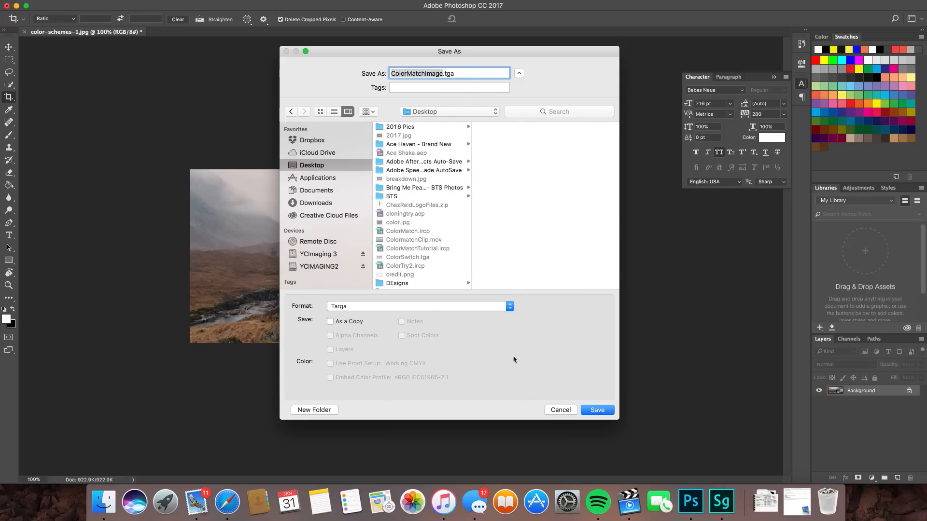
click(596, 410)
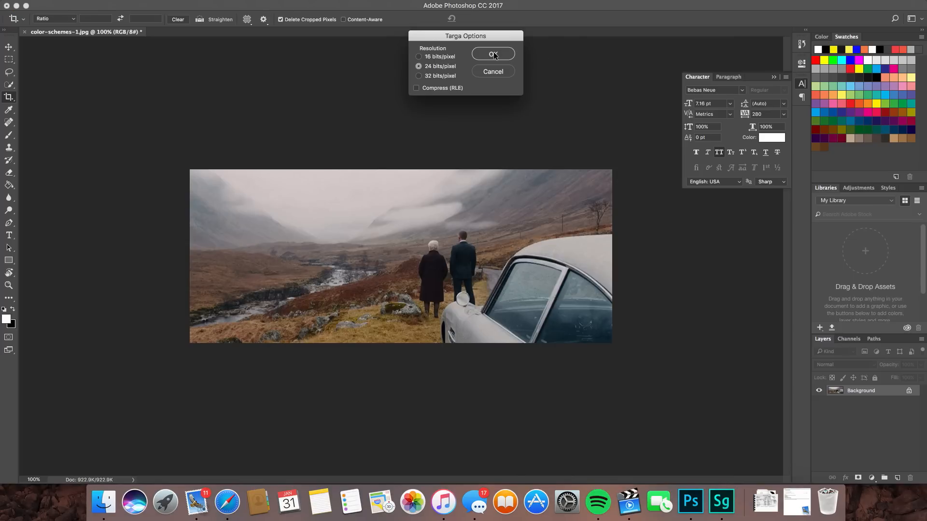
click(493, 53)
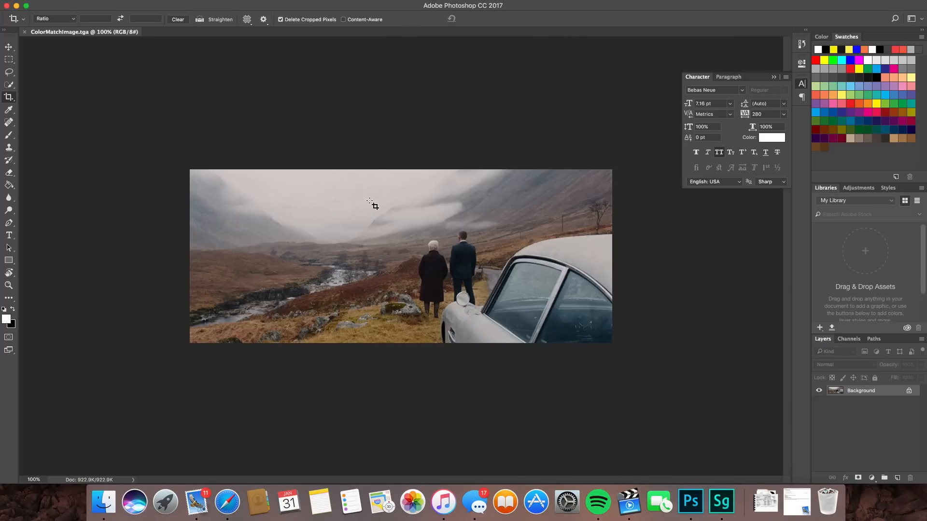
click(721, 502)
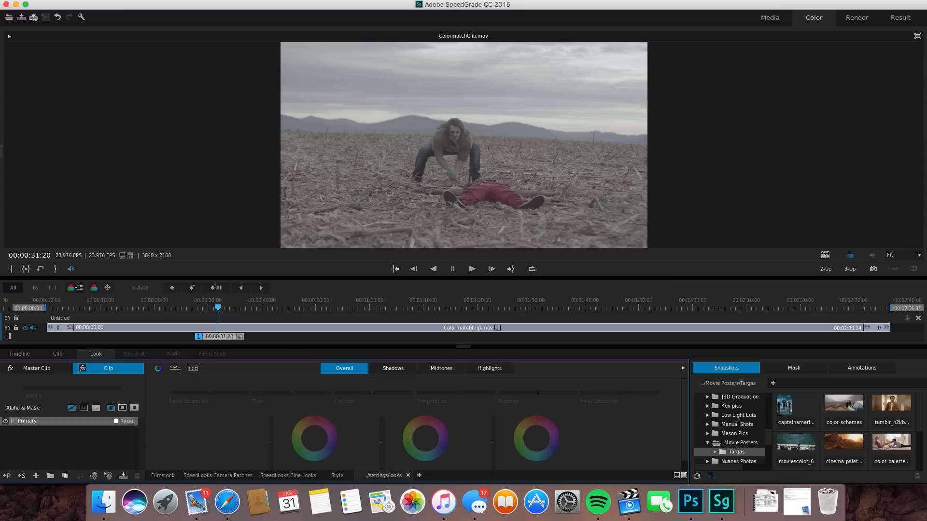
mouse_move(914, 419)
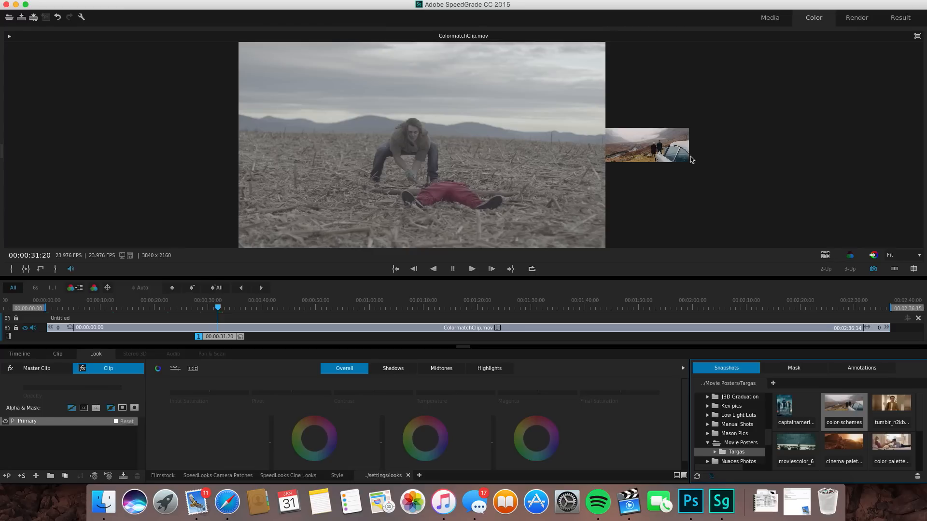
mouse_move(651, 147)
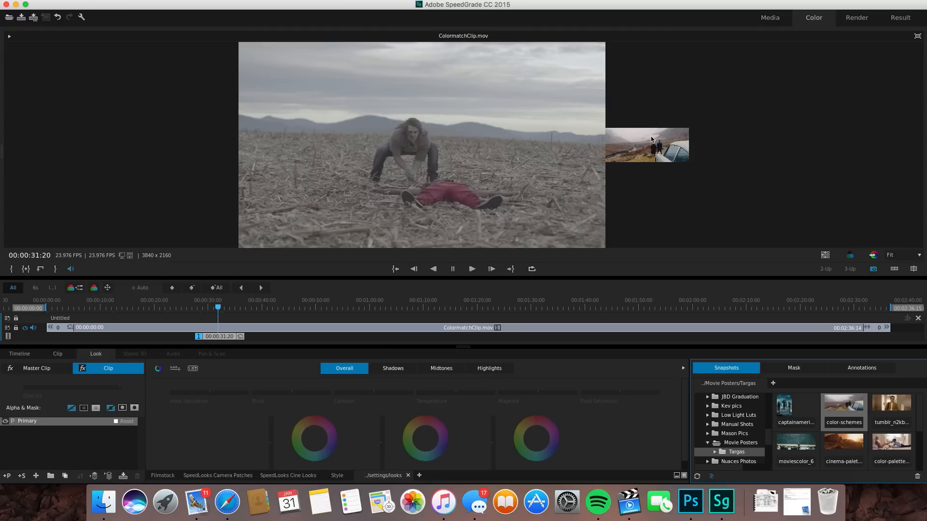
mouse_move(861, 264)
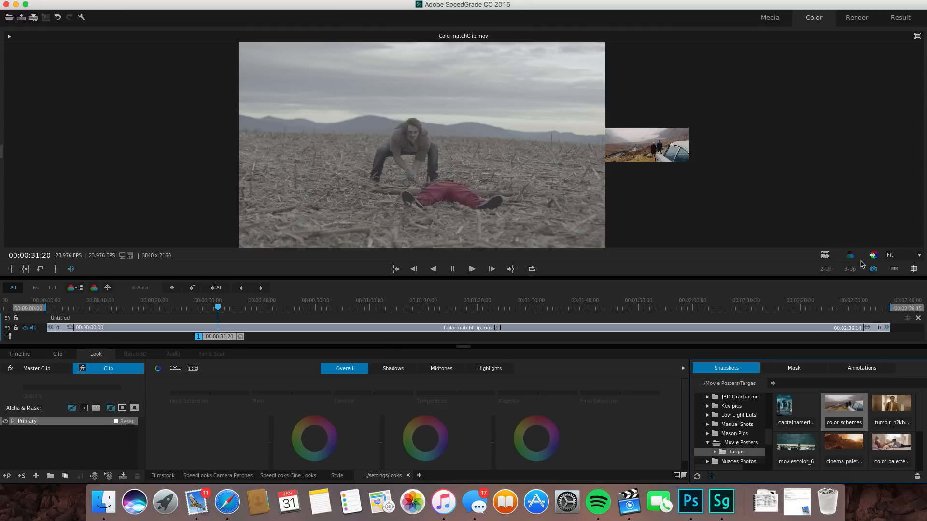
mouse_move(820, 253)
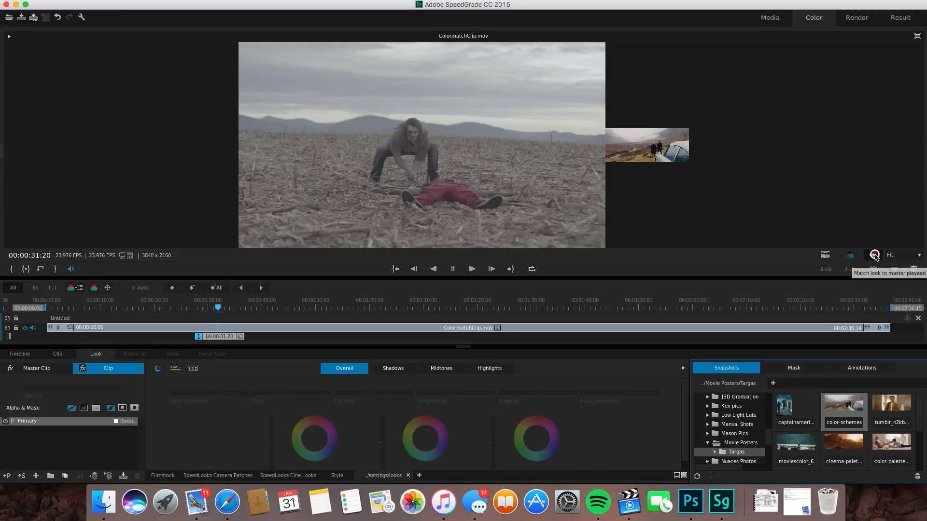
Auto-match the clip to the misty valley still and lower Final Saturation to about 0.74.
click(874, 255)
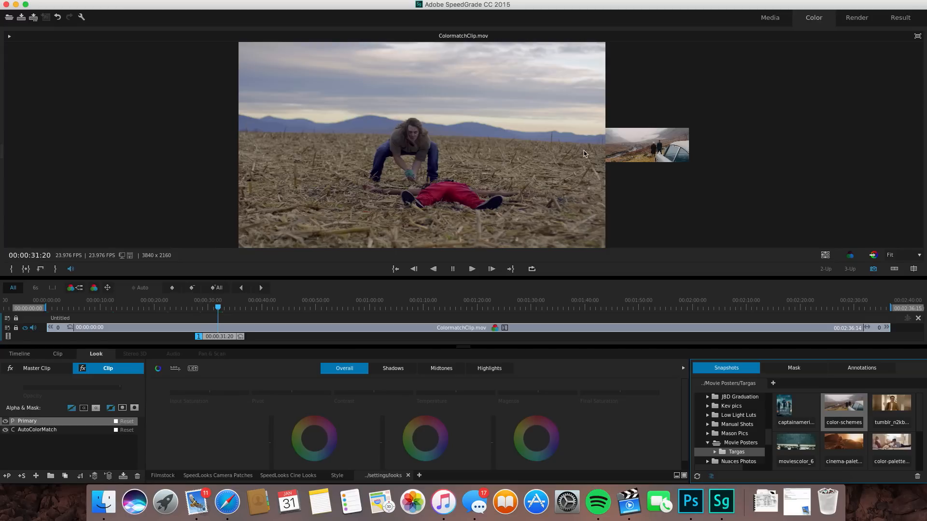
mouse_move(155, 380)
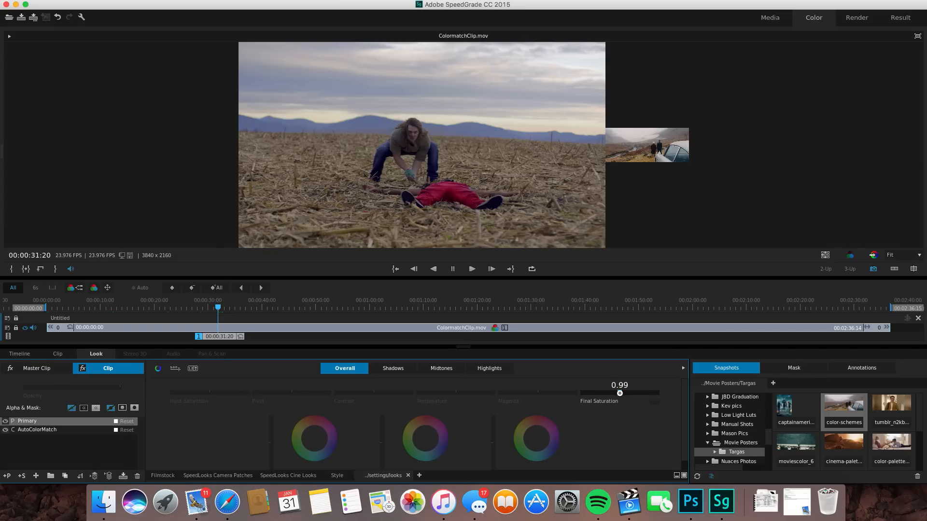
drag(619, 393, 609, 393)
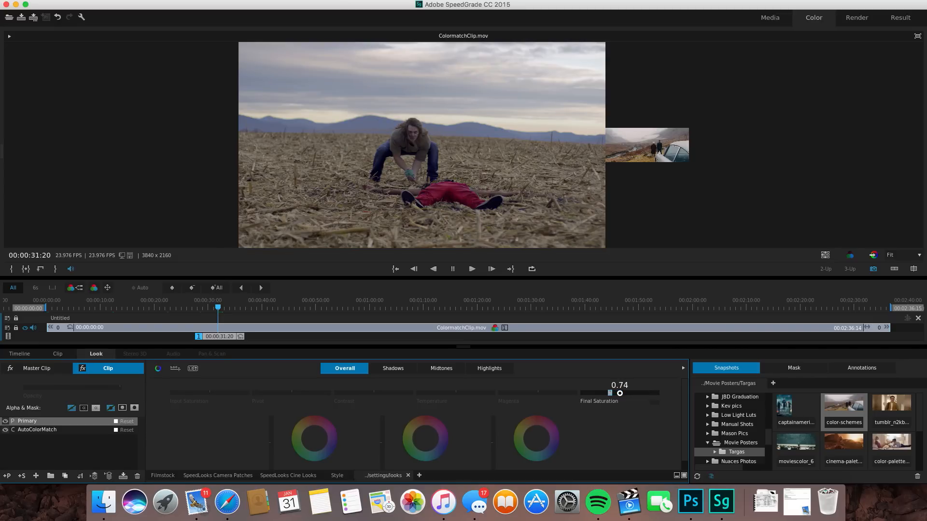
drag(619, 393, 603, 393)
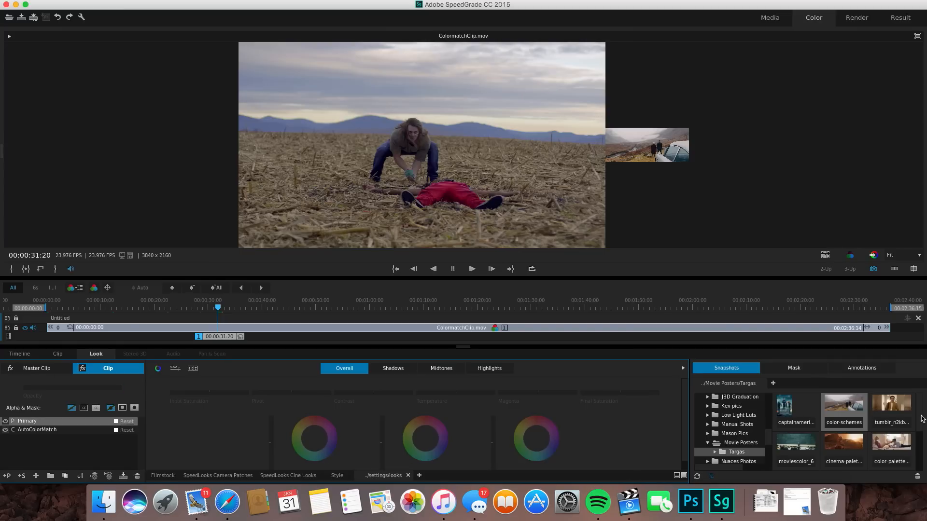
mouse_move(920, 423)
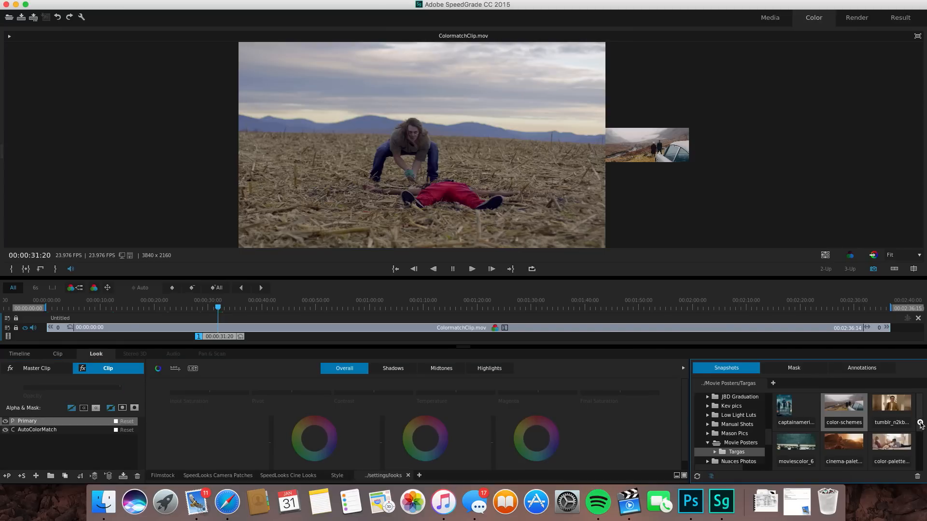
Rematch the clip to the golden sunset still, shift its colour balance, and fine-tune saturation.
click(843, 442)
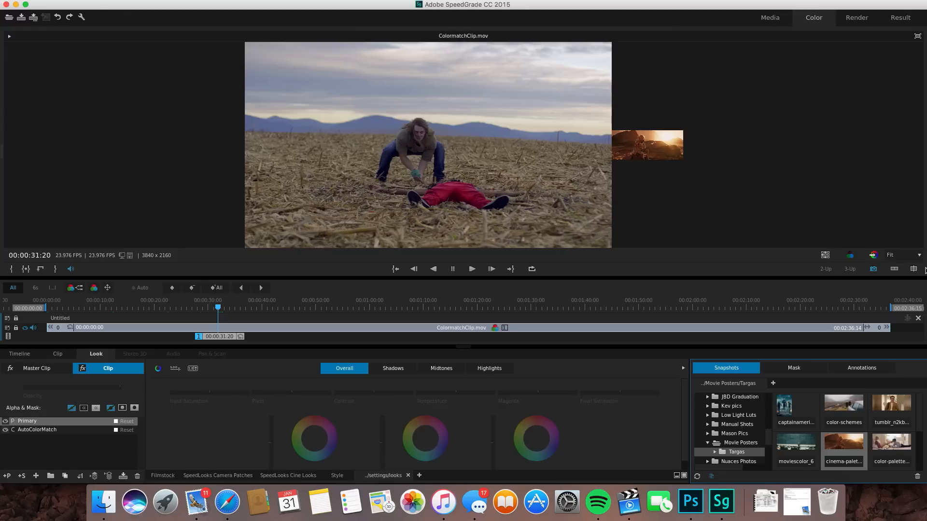
mouse_move(875, 255)
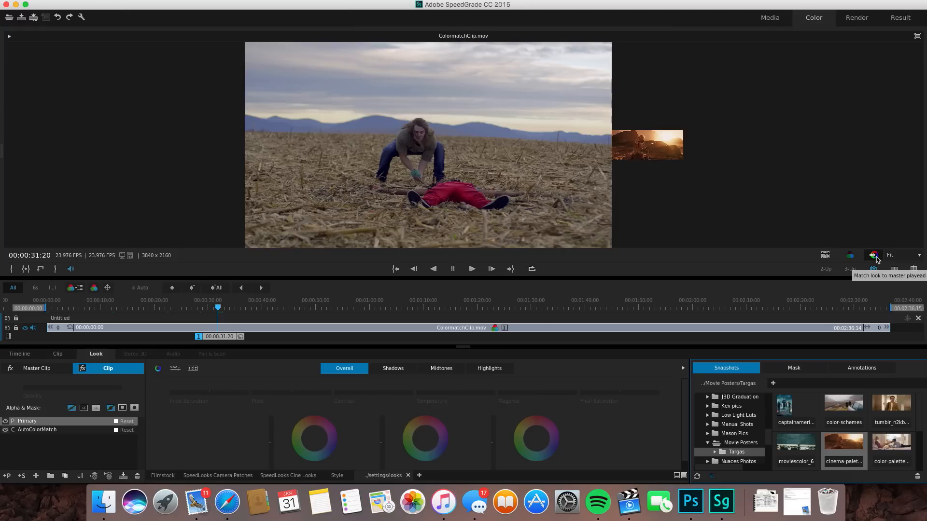
click(874, 255)
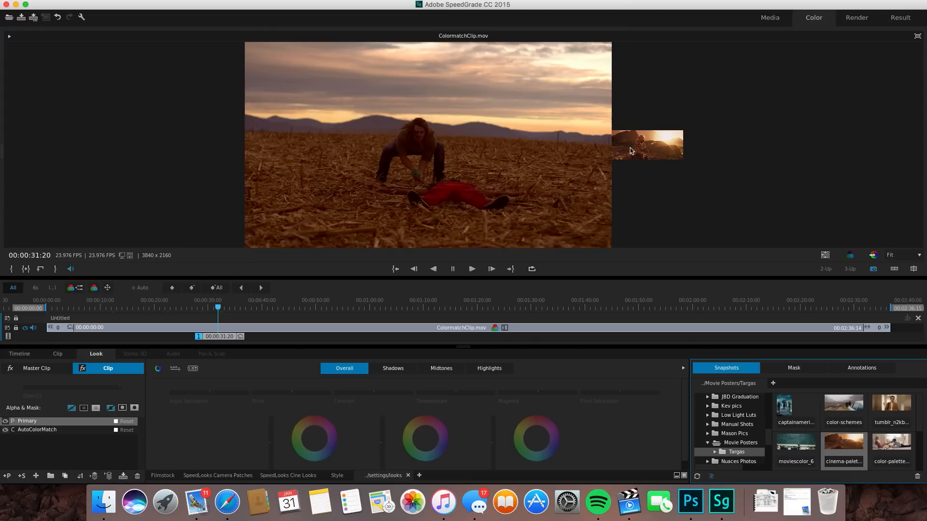
mouse_move(464, 166)
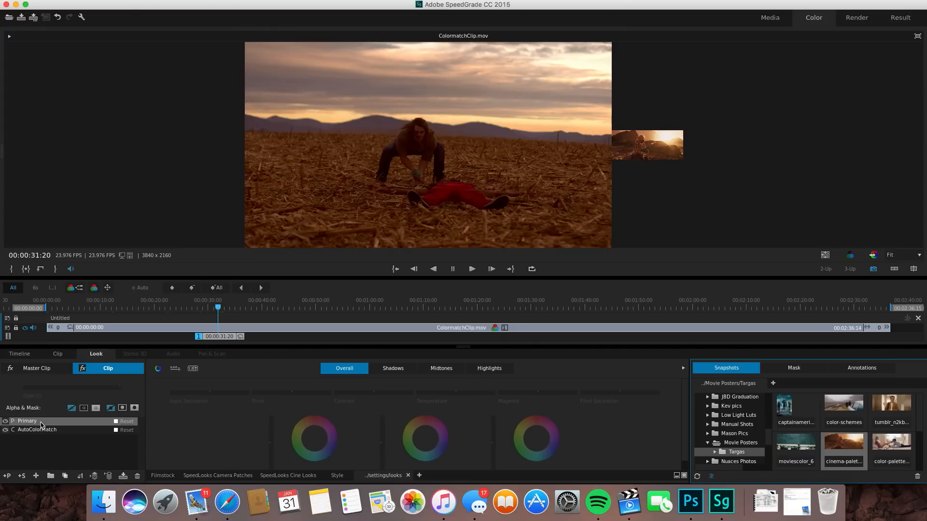
mouse_move(569, 382)
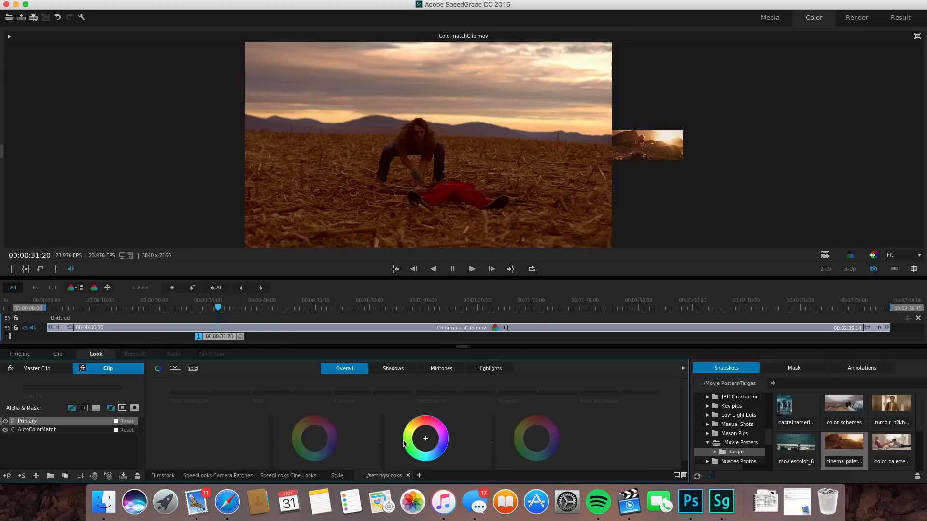
drag(424, 442, 382, 442)
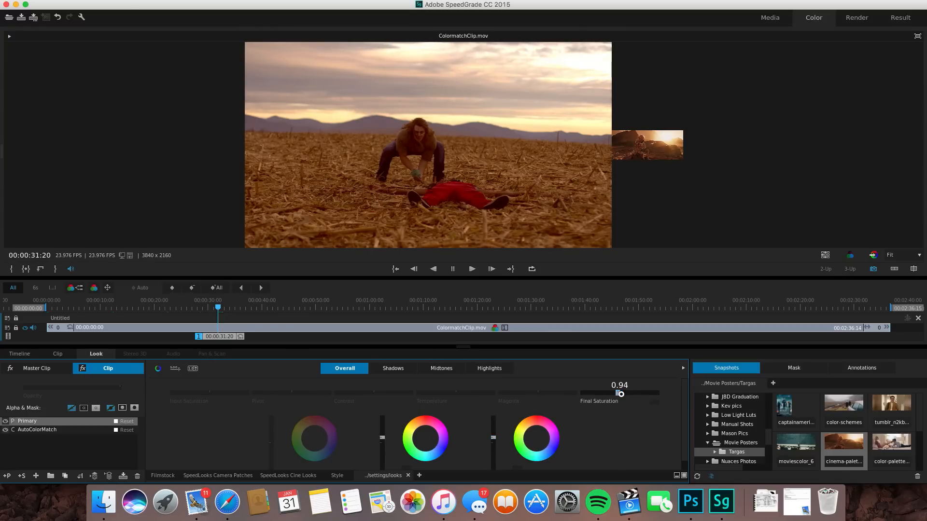
drag(619, 393, 613, 393)
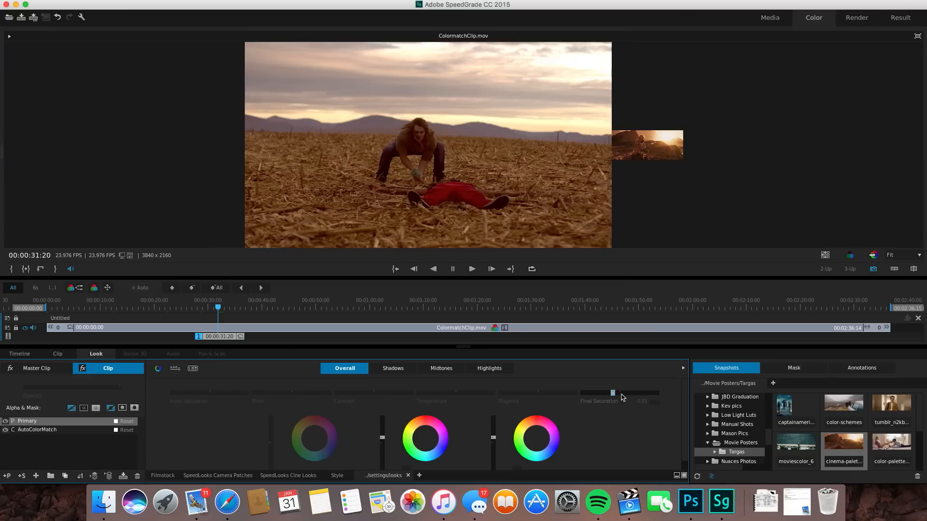
drag(612, 393, 621, 393)
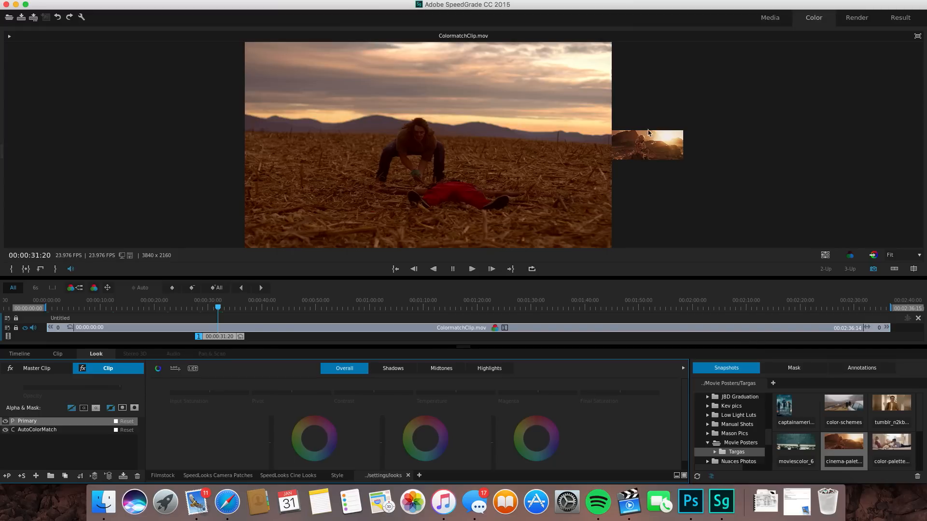
mouse_move(614, 157)
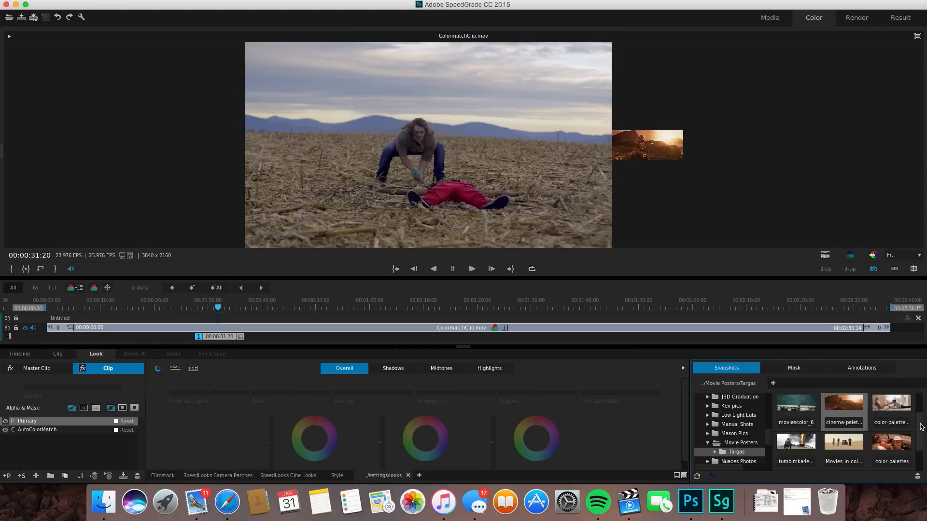
Scroll the Snapshots and pick the smoky fire still tumblmka4e as the match reference.
scroll(down, 3)
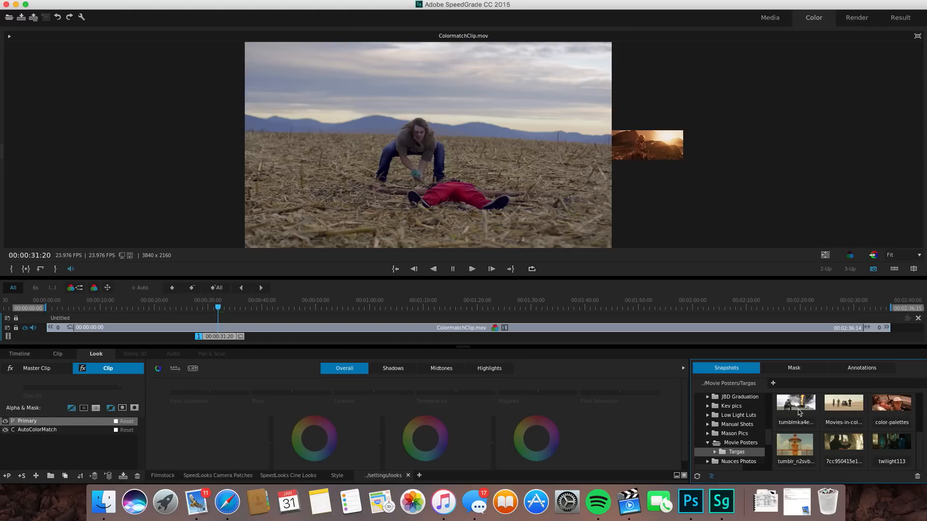
mouse_move(799, 413)
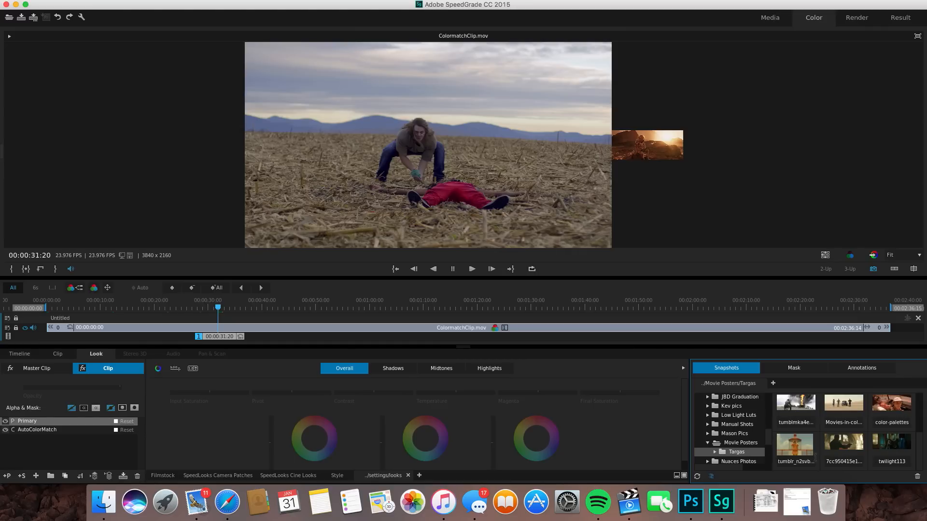
click(795, 449)
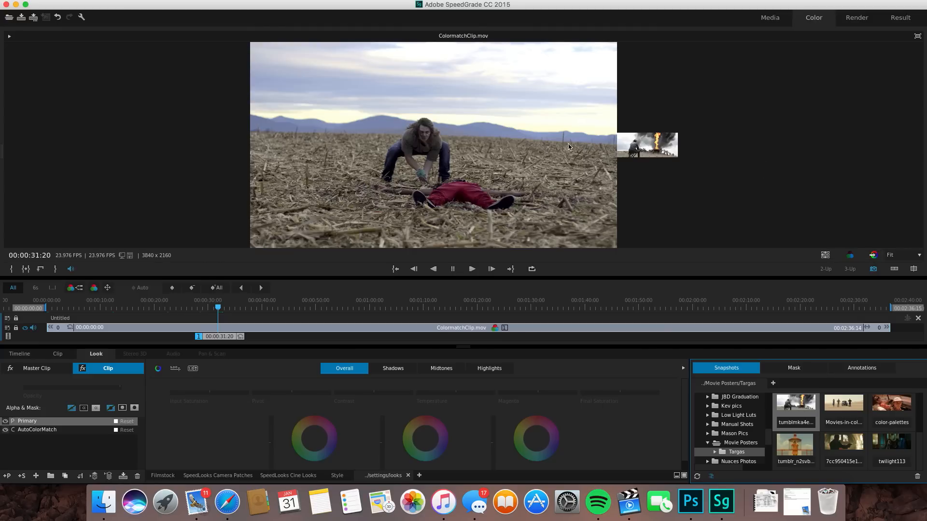
mouse_move(481, 129)
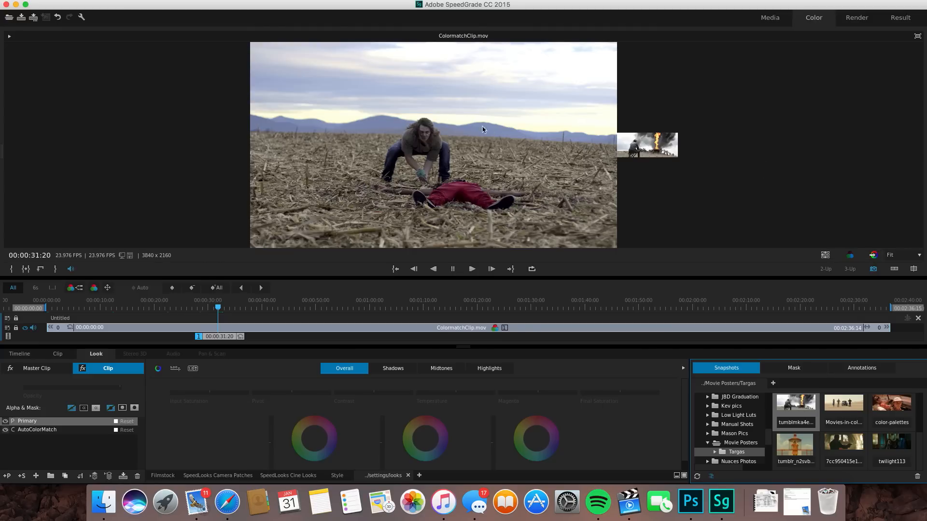
mouse_move(636, 149)
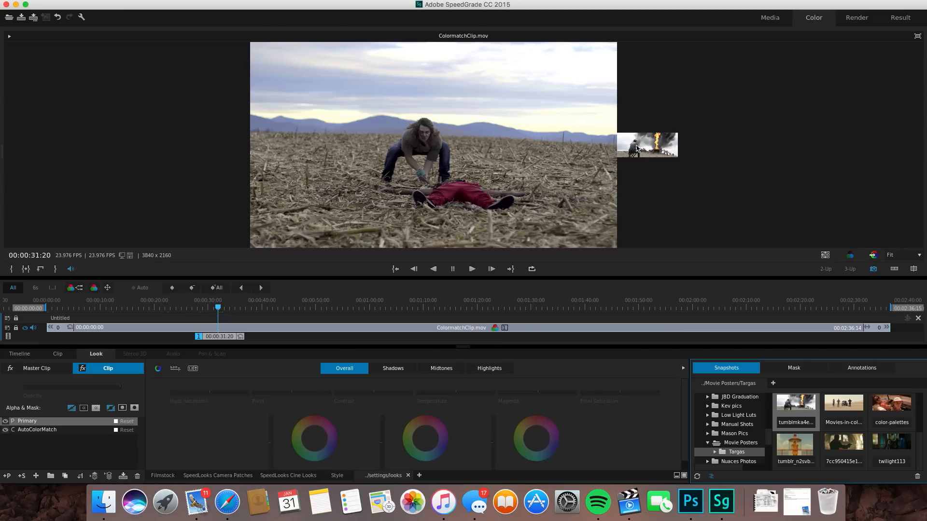
mouse_move(526, 181)
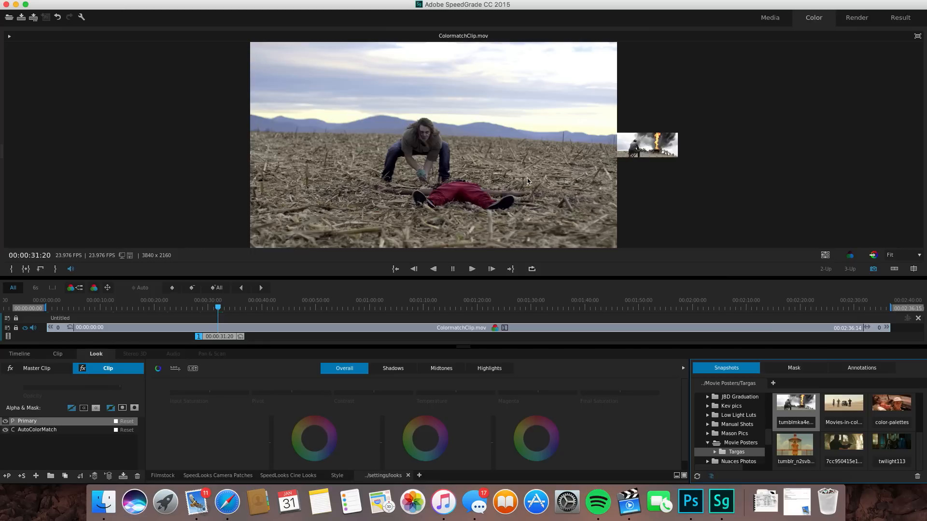
mouse_move(507, 171)
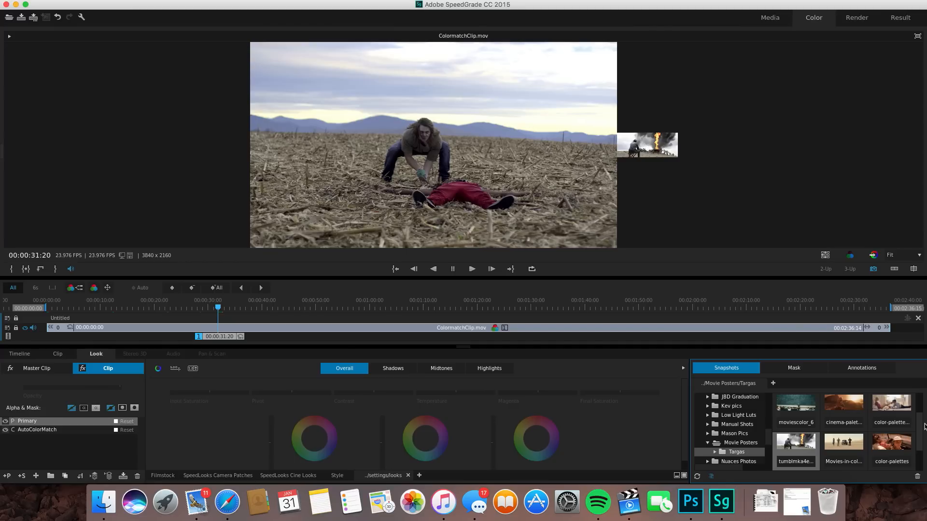
mouse_move(920, 430)
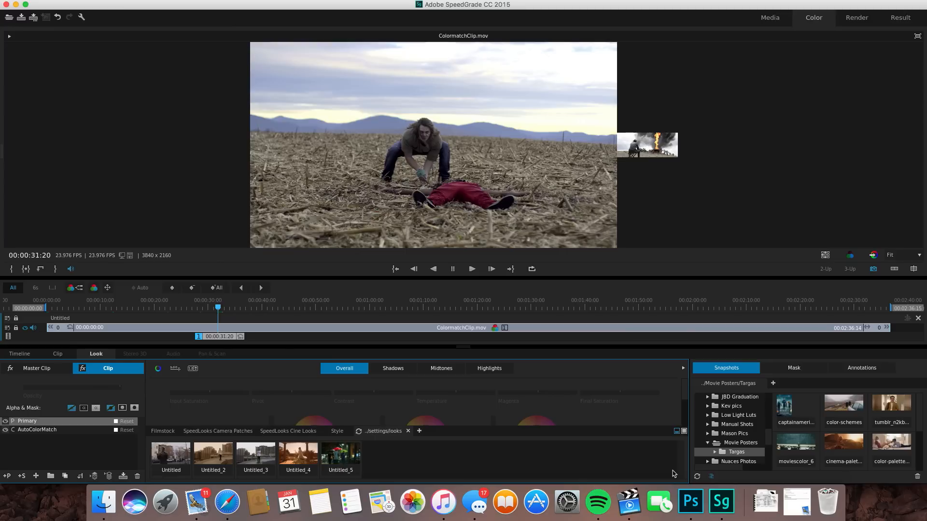
Preview the grey Untitled_3 and sepia Untitled_2 looks on the clip, then stop previewing.
click(255, 455)
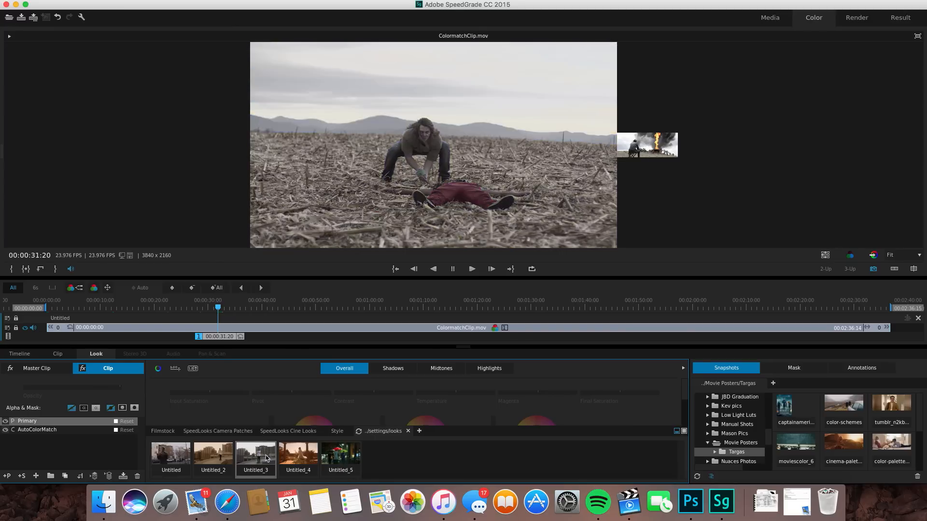
click(212, 455)
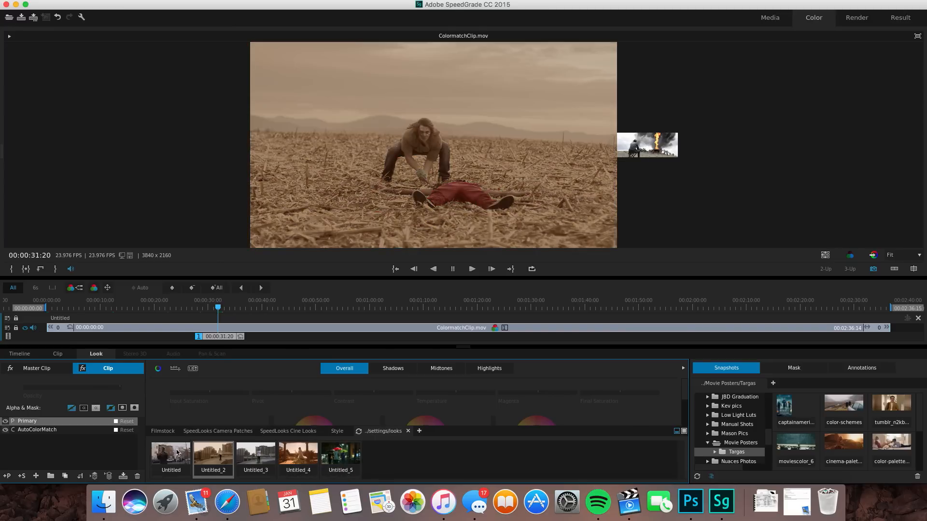
click(340, 455)
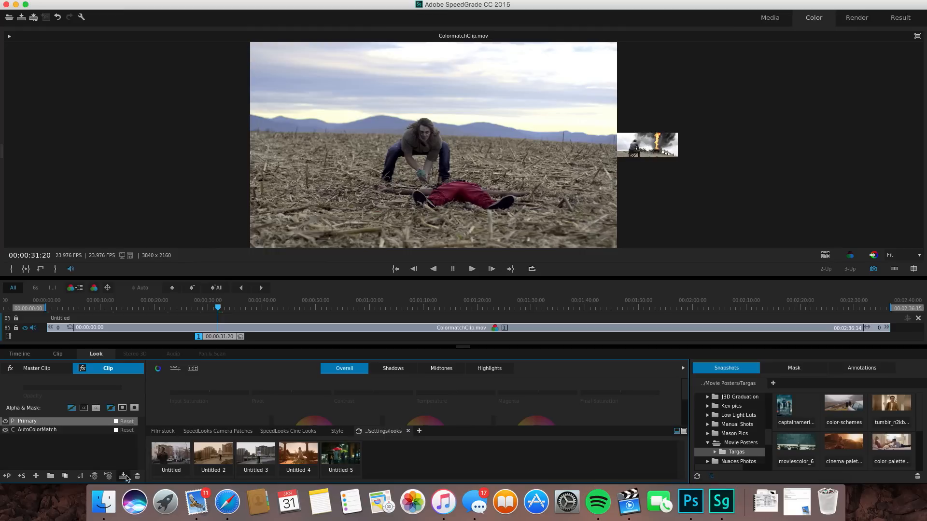
mouse_move(123, 476)
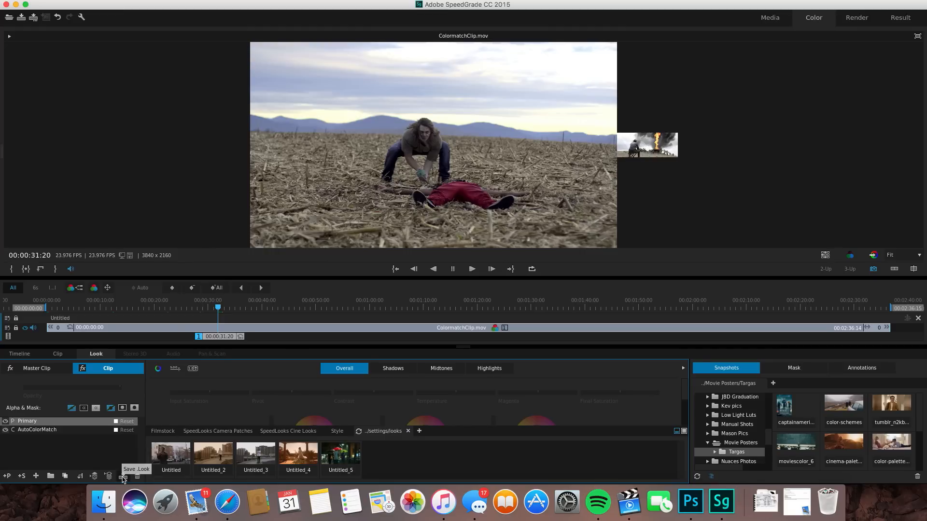
Save the current grade twice as looks Untitled_6 and Untitled_7 and open Untitled_6's options.
click(108, 477)
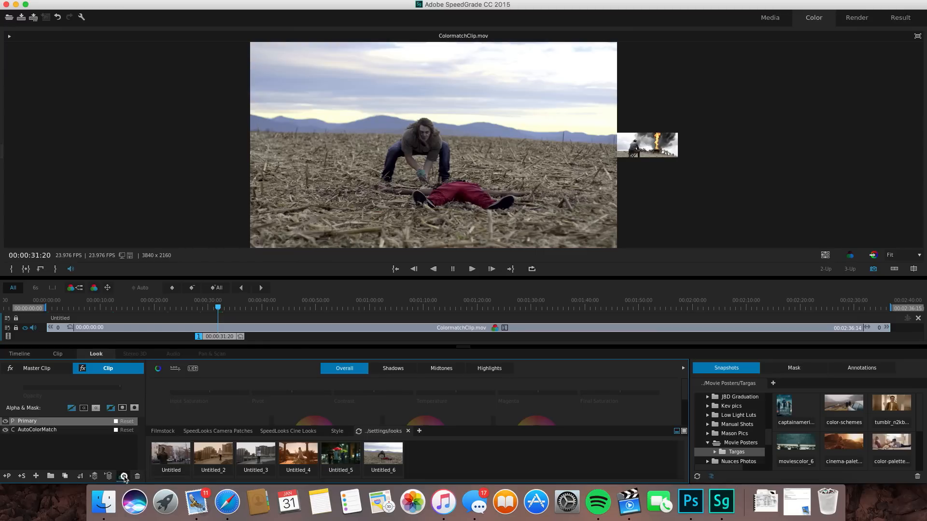
click(123, 476)
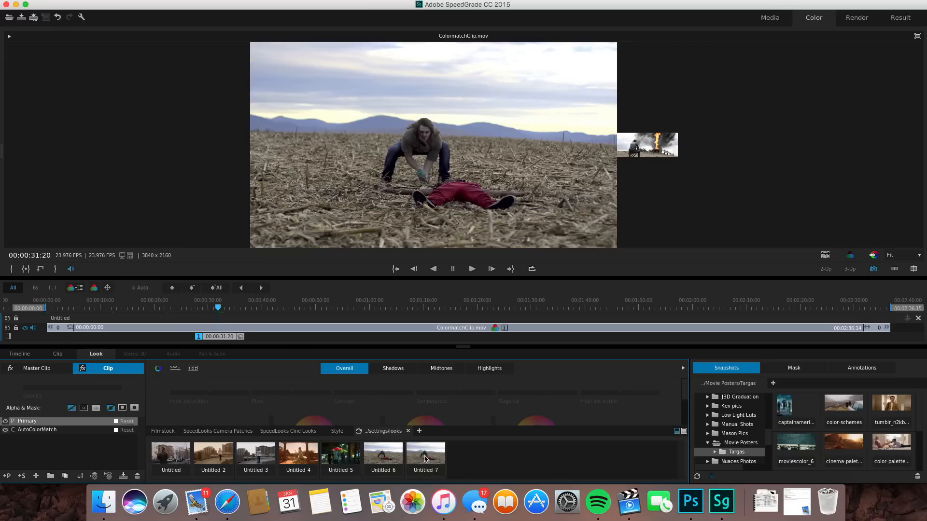
click(425, 456)
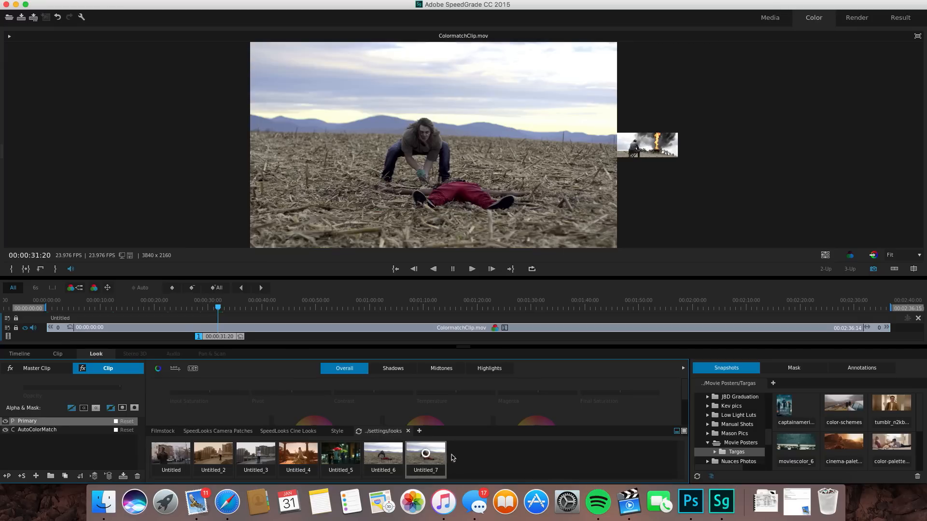
right_click(383, 456)
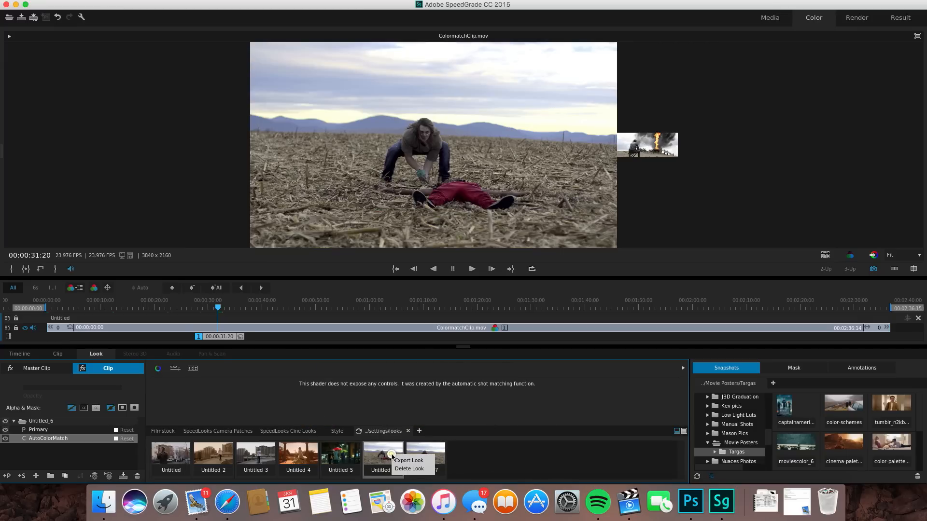
click(408, 461)
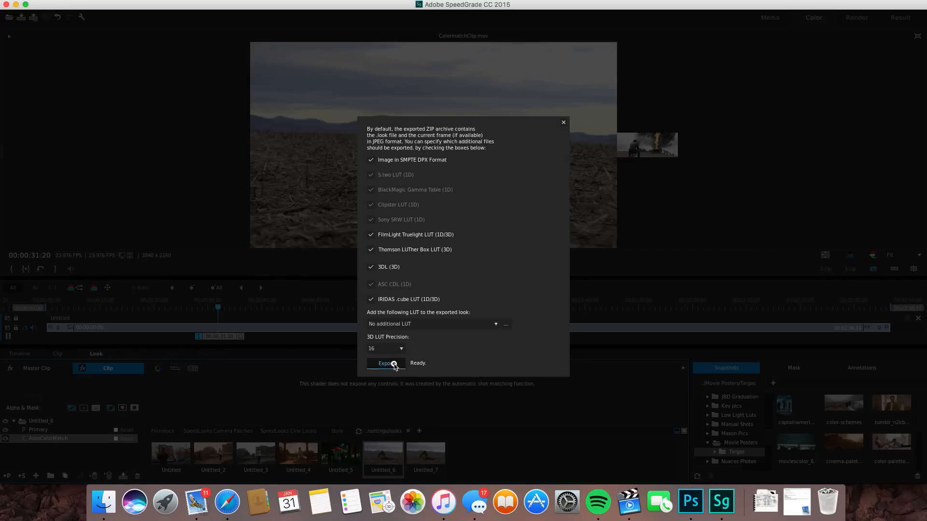
click(384, 363)
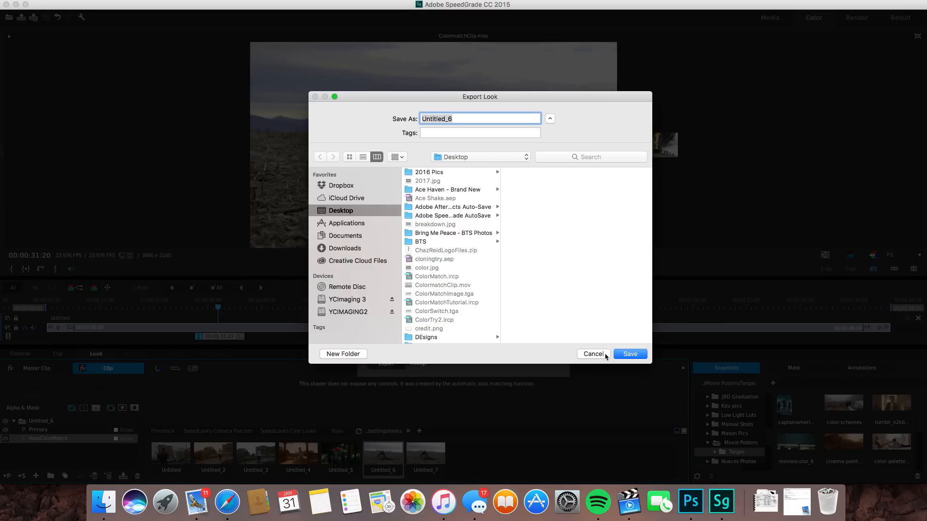
mouse_move(602, 357)
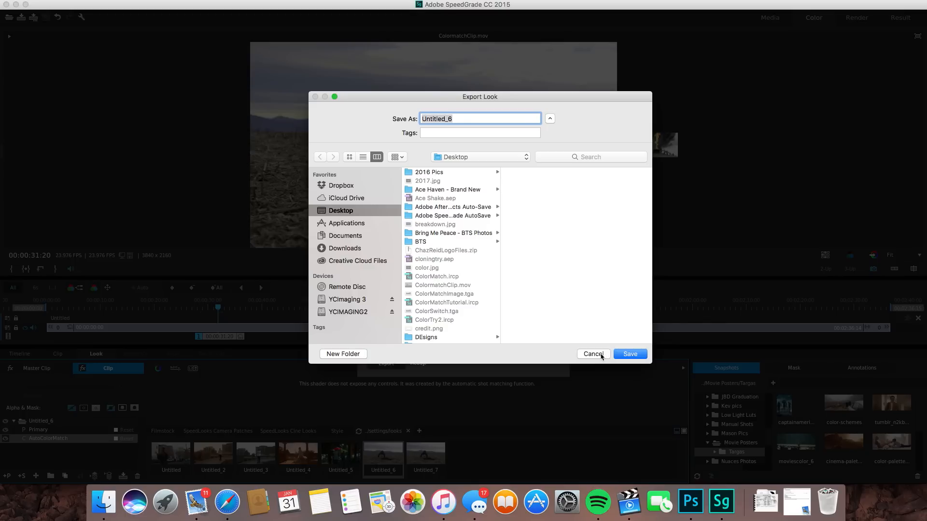
click(629, 353)
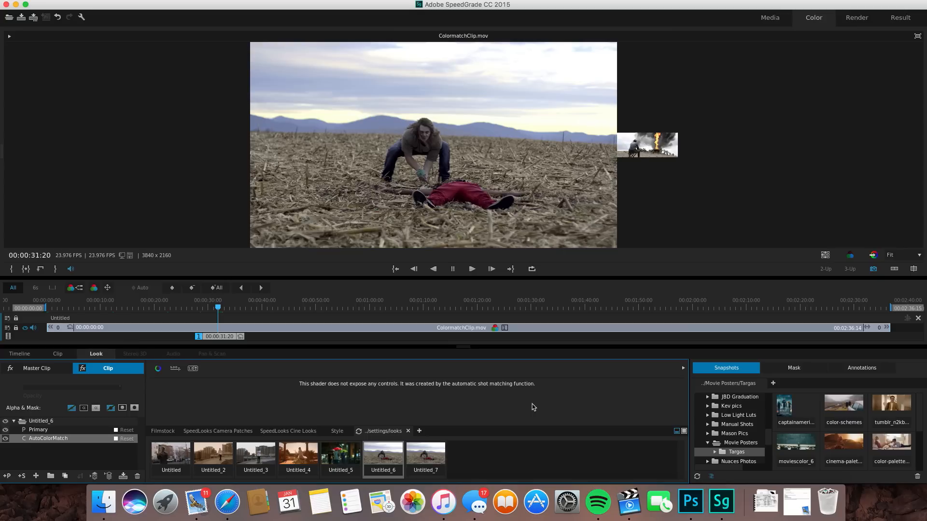